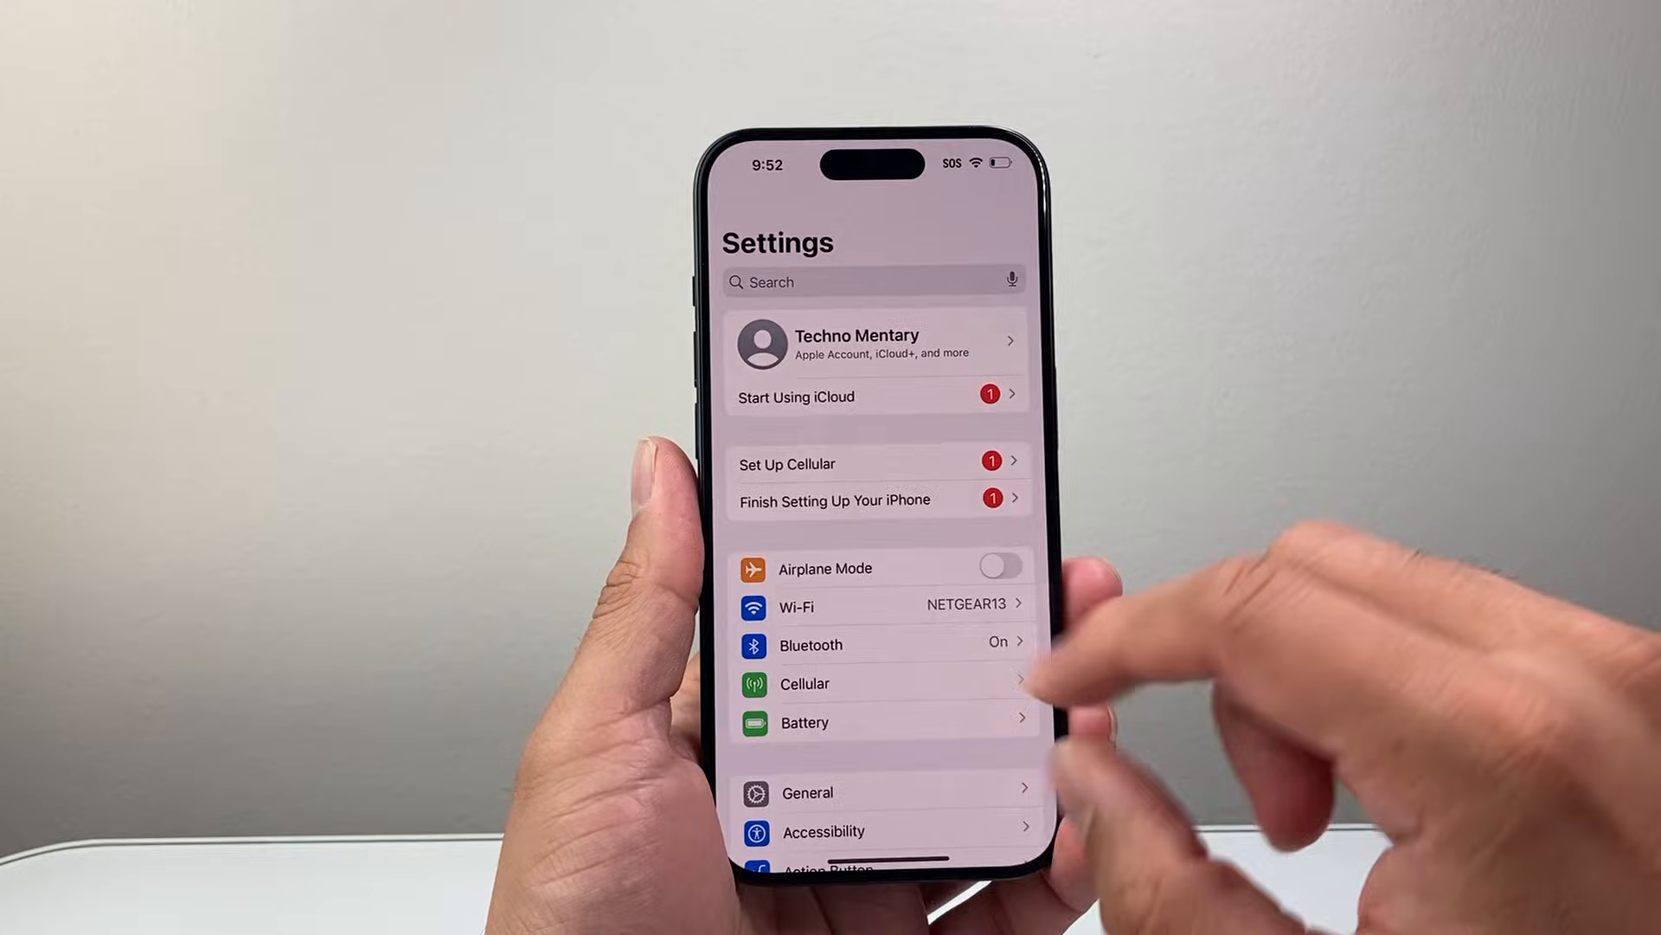
Go into General from the main Settings list toward About > Name
scroll("down", 3)
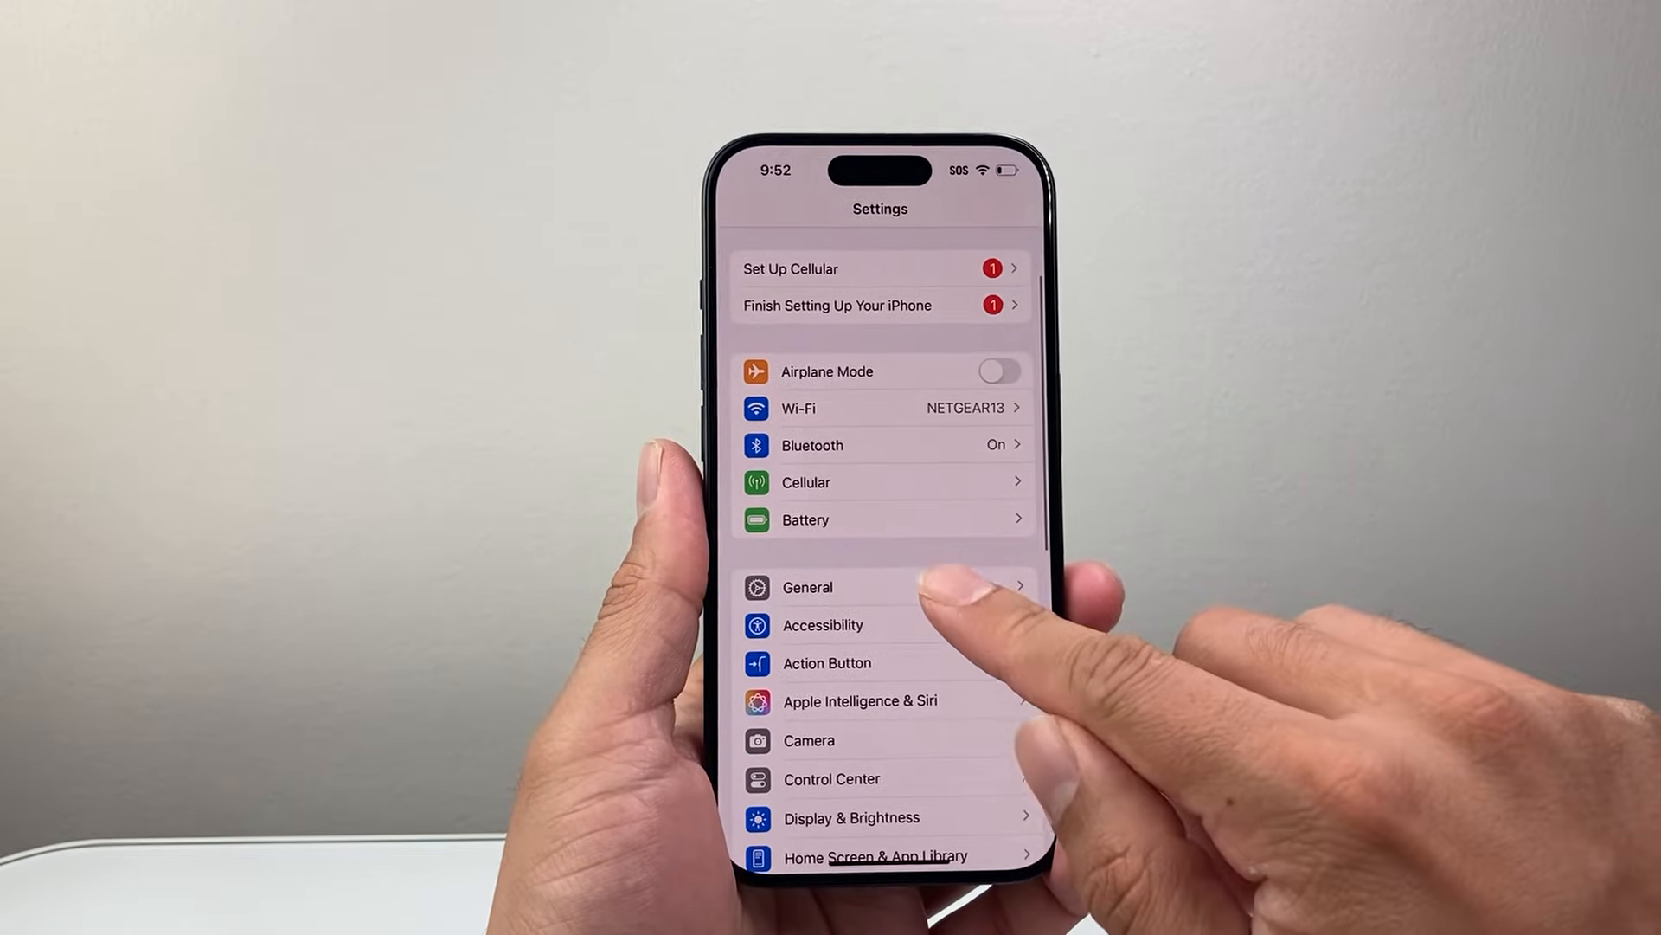
left_click(808, 587)
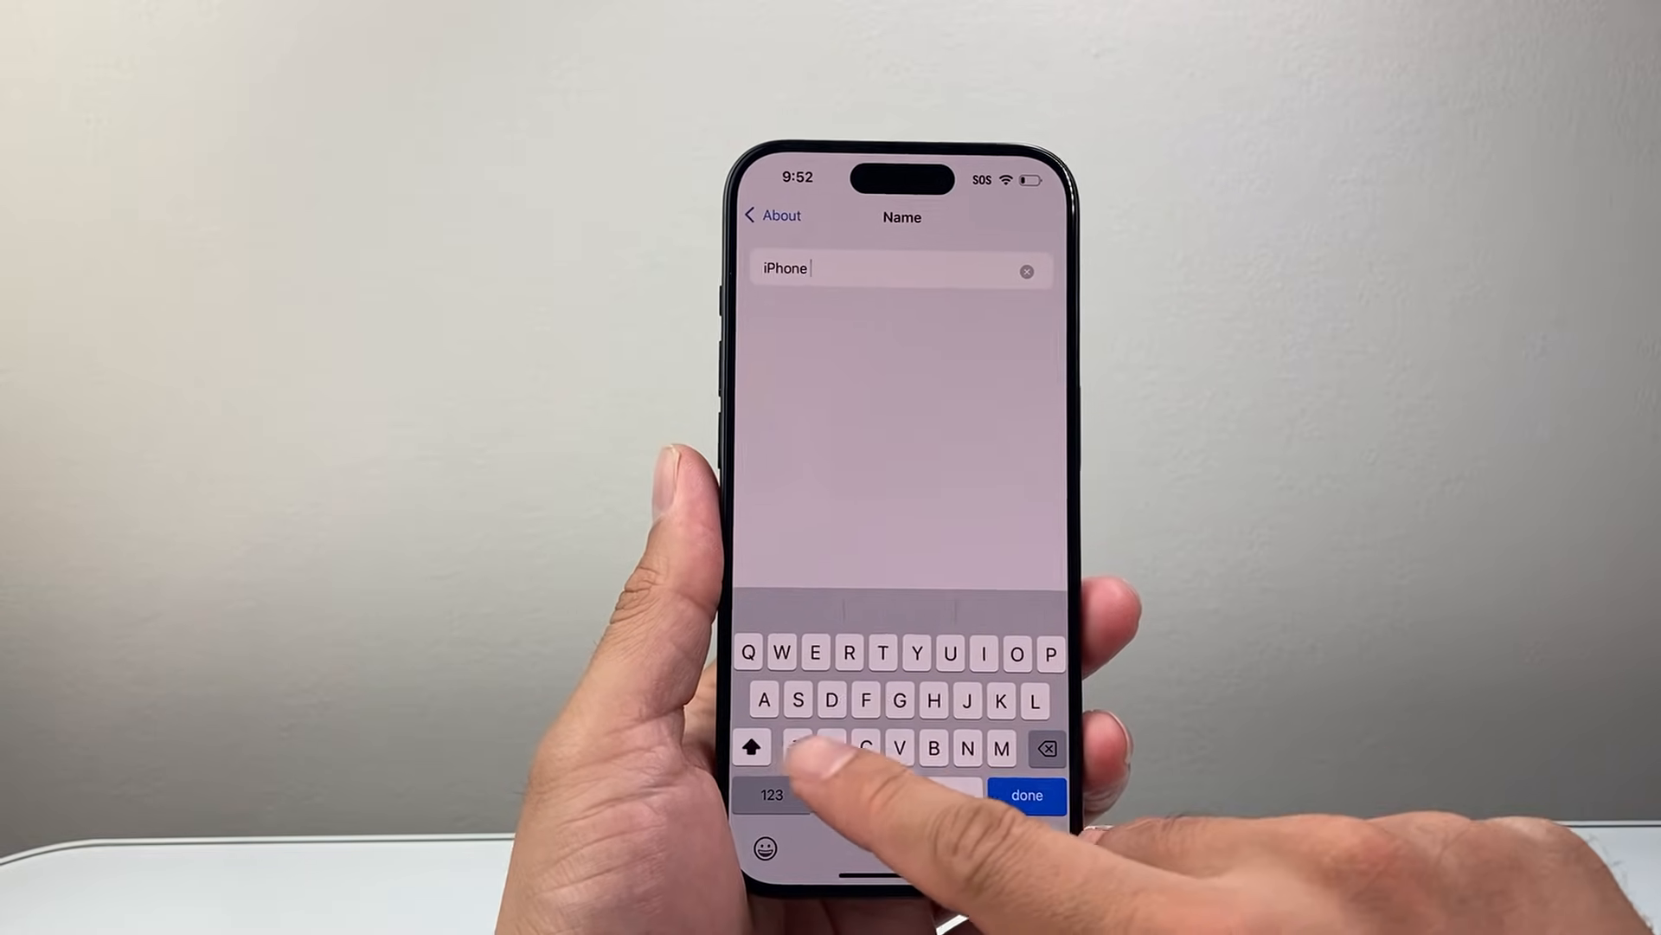
Append ' CY' to the device name so it reads 'iPhone CY'
type("CY")
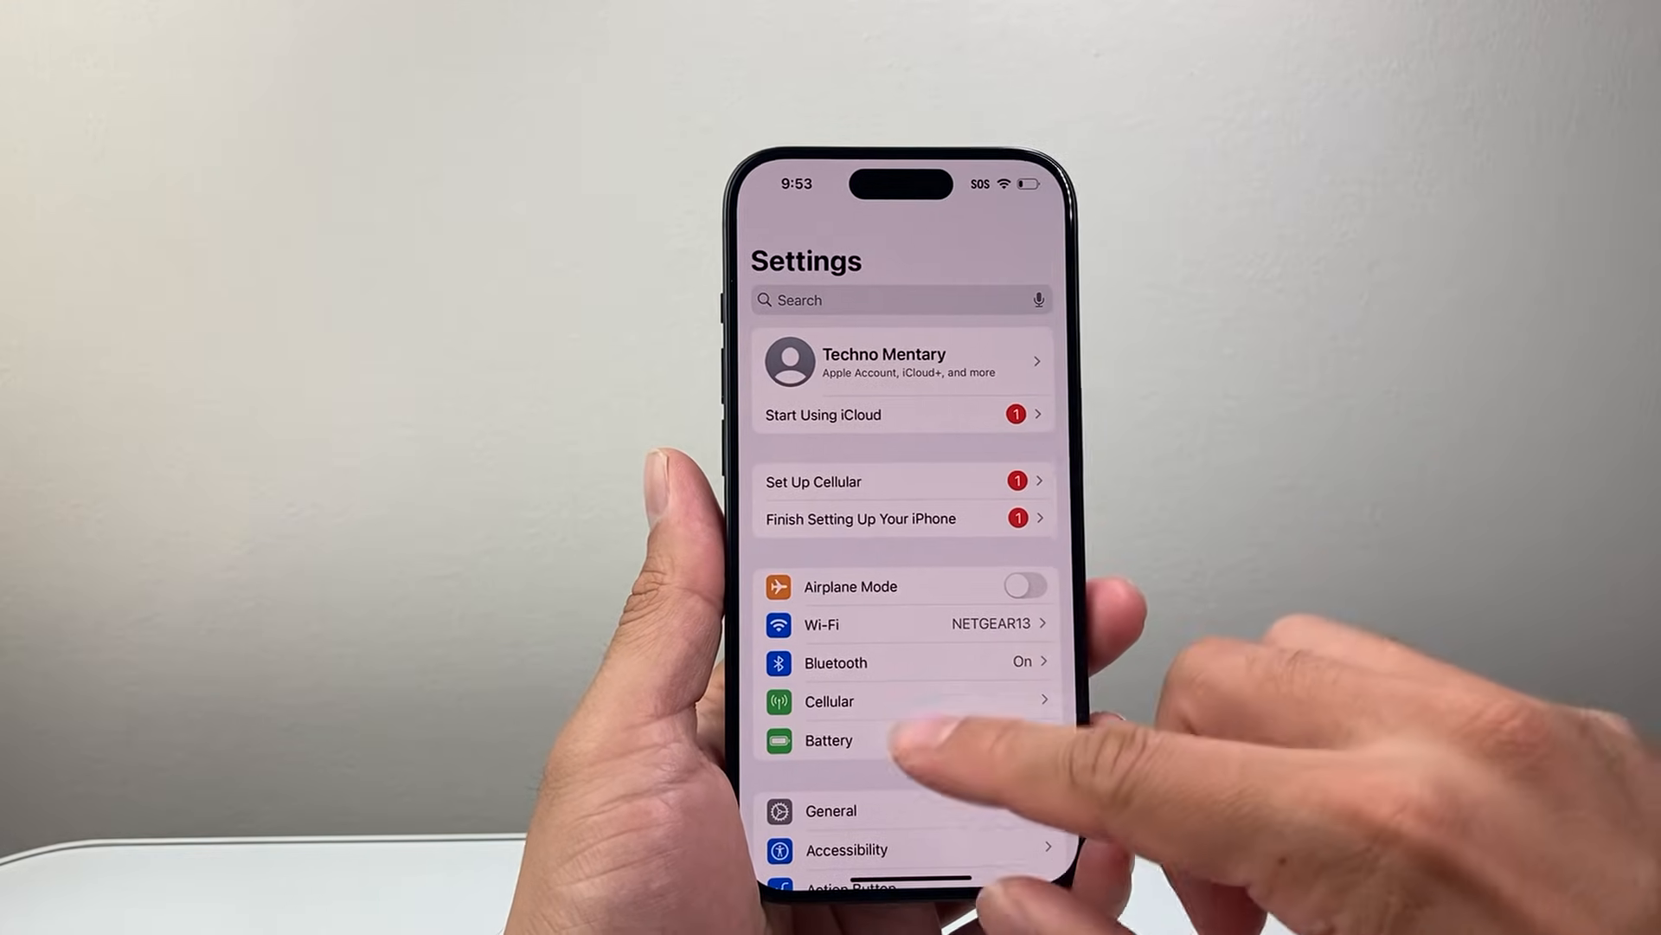
Check General > About shows the name 'iPhone CY', then return to General
scroll("up", 3)
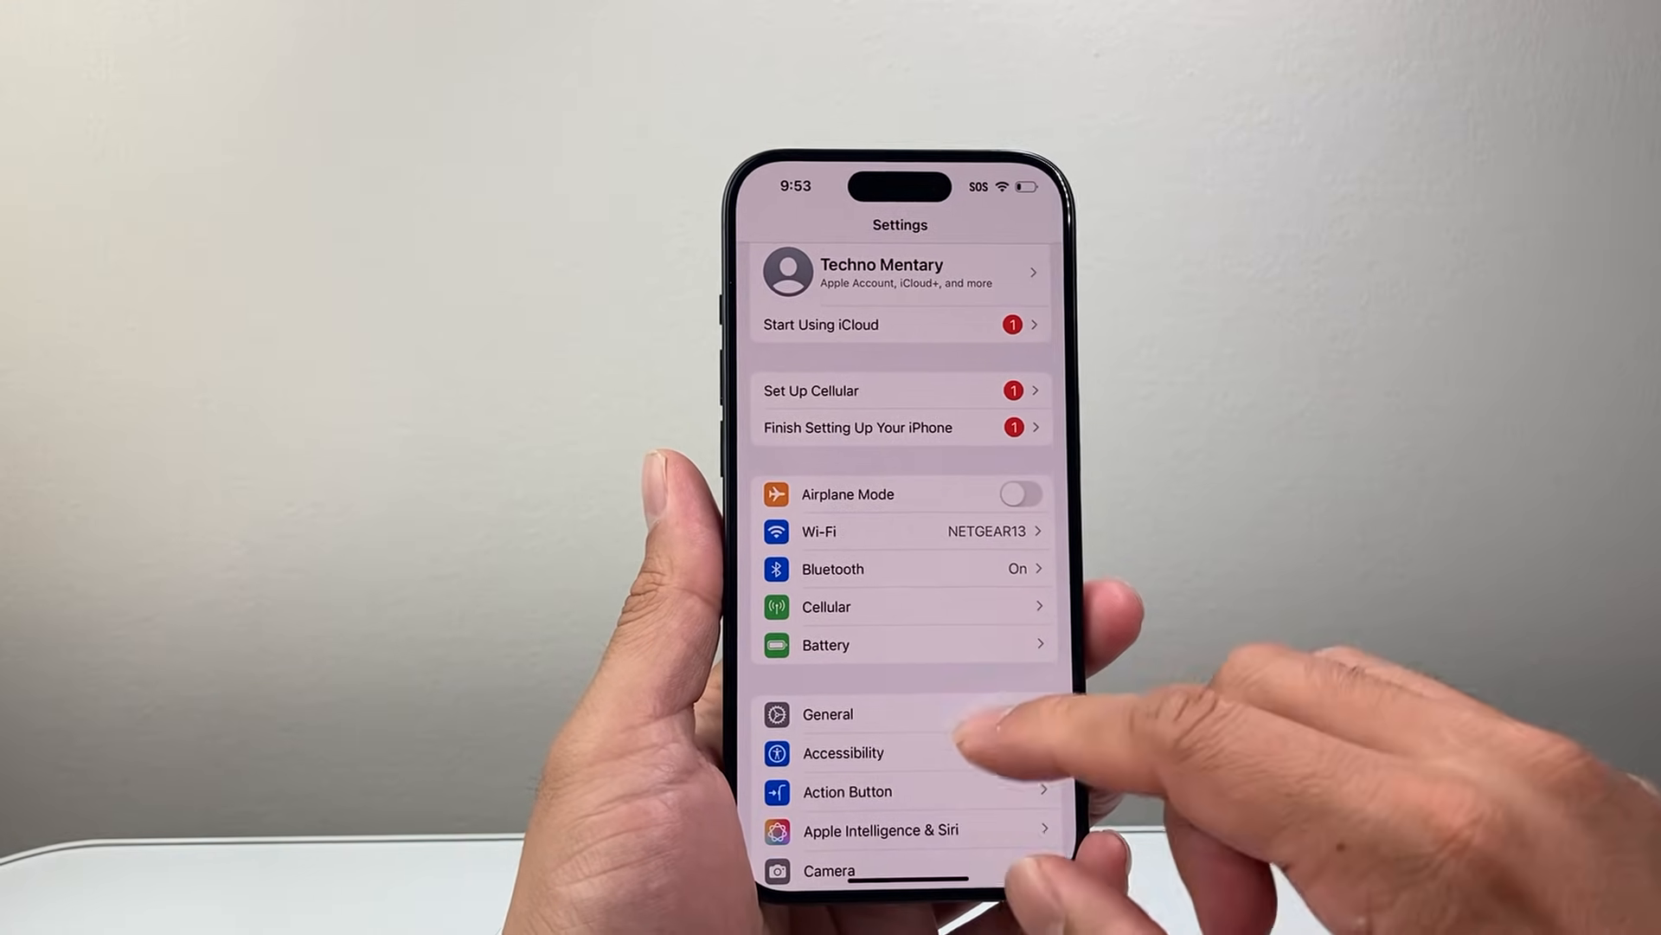
left_click(827, 713)
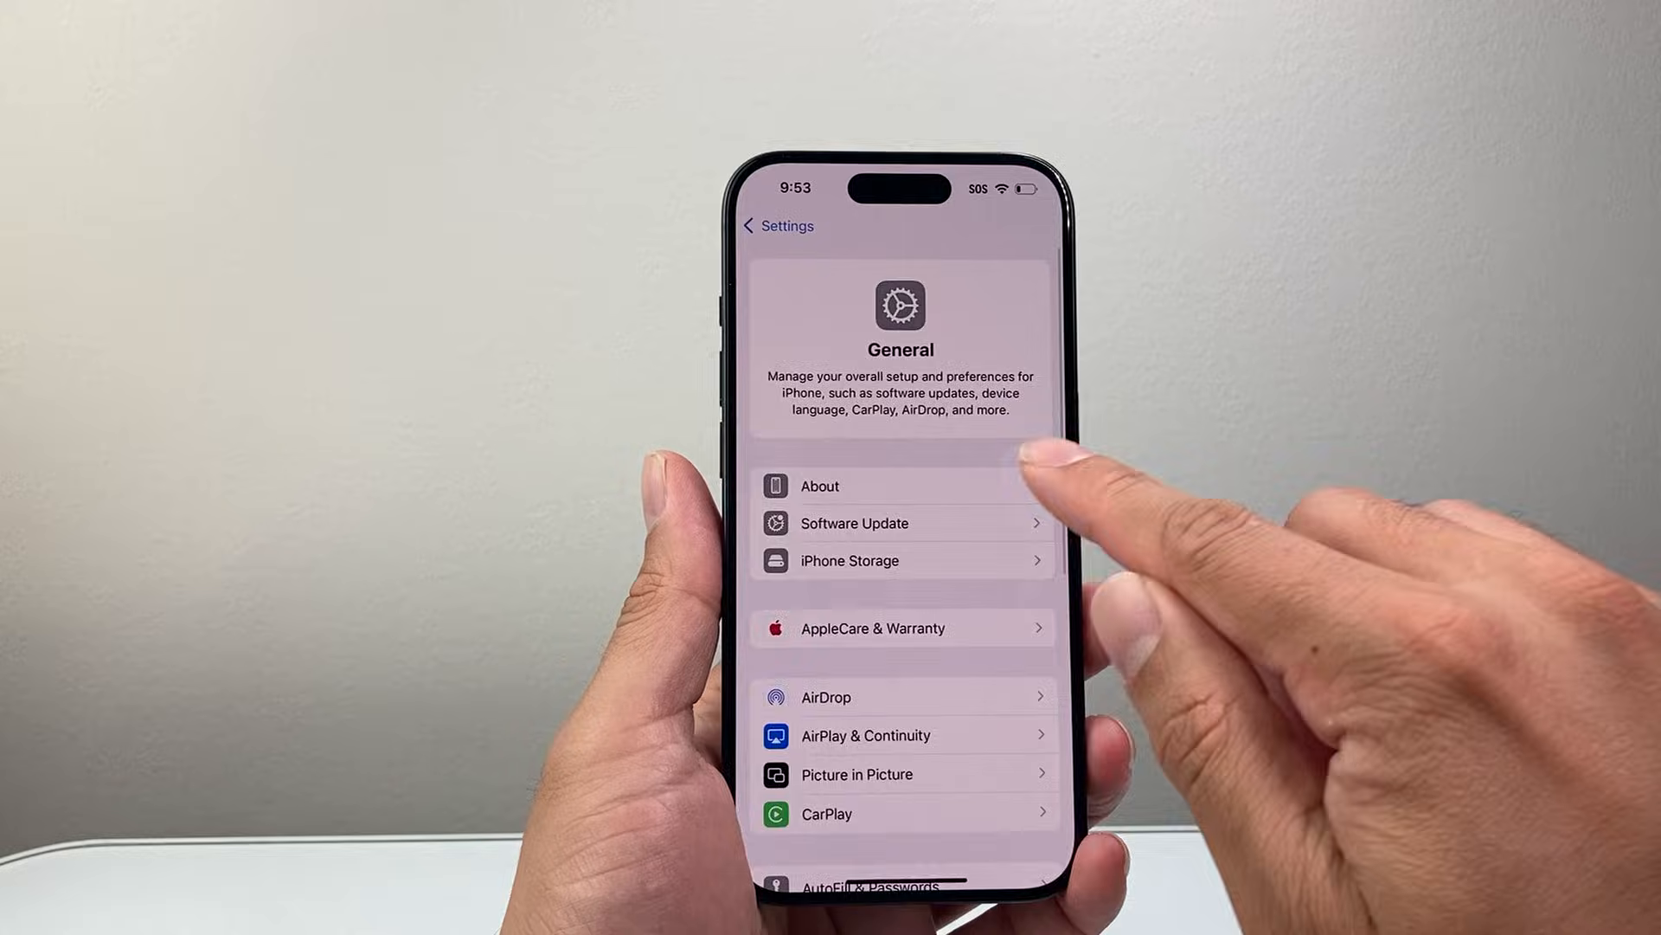
left_click(819, 484)
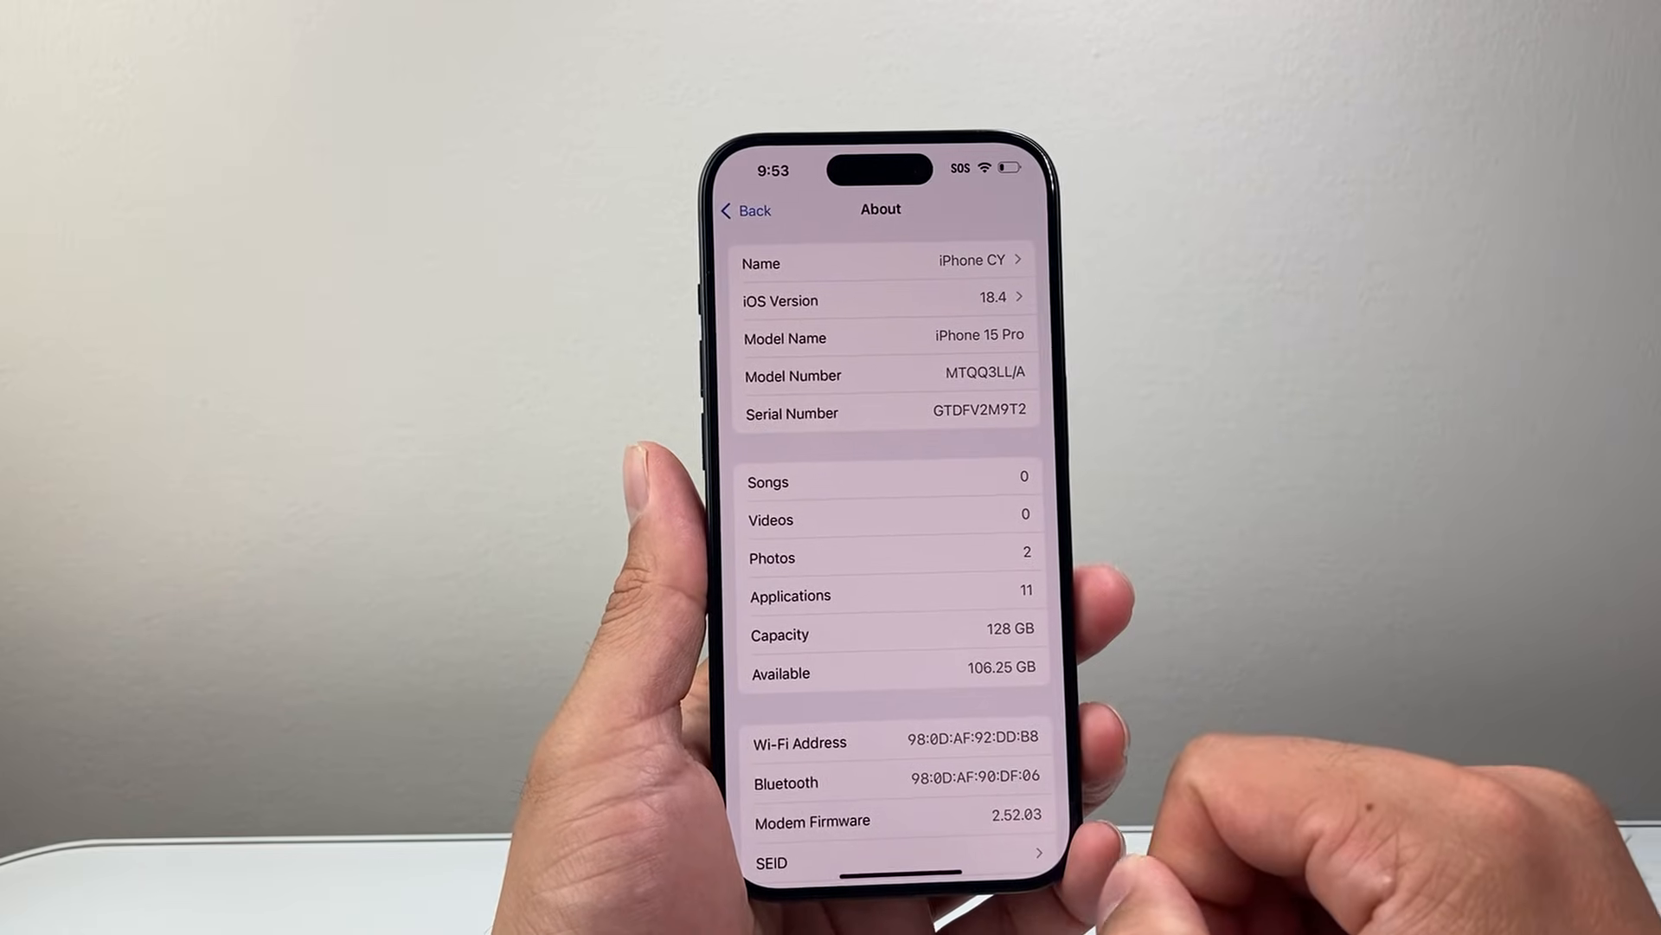
left_click(744, 209)
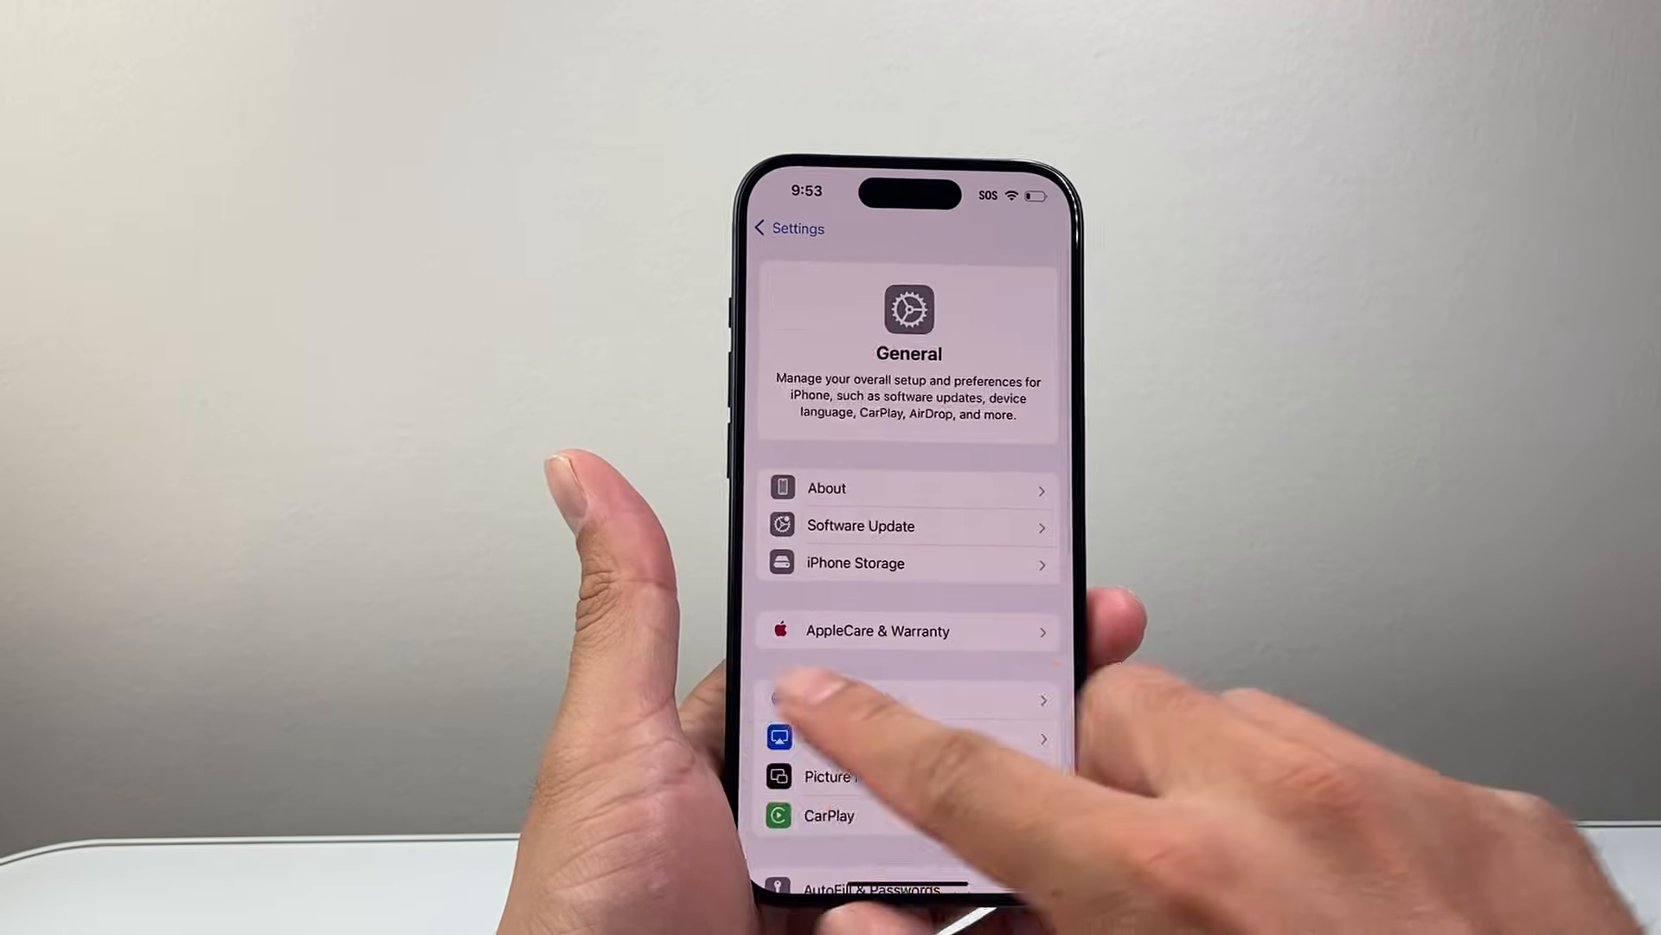